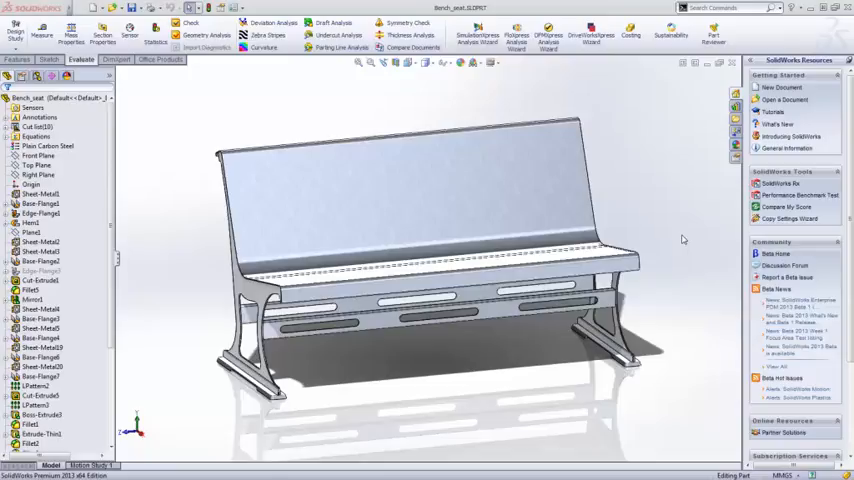
Start Costing on the bench and classify its bodies, including the brace, for a 304.18 USD estimate.
left_click(448, 330)
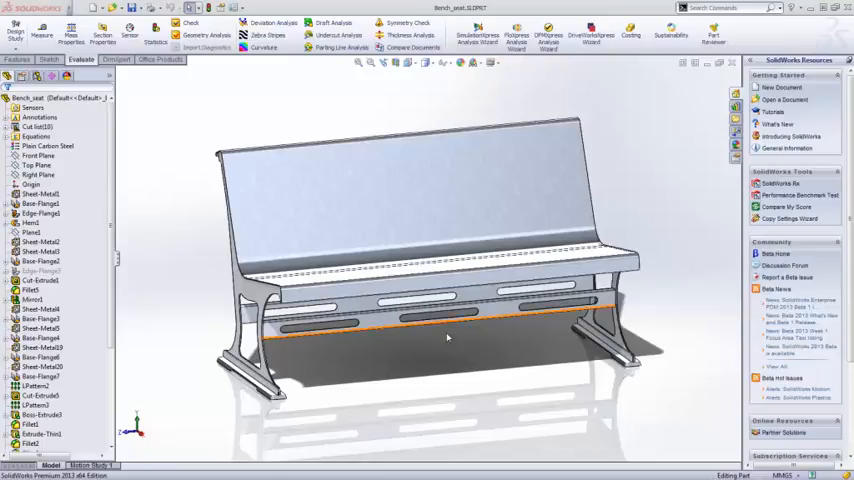
left_click_drag(448, 336, 532, 336)
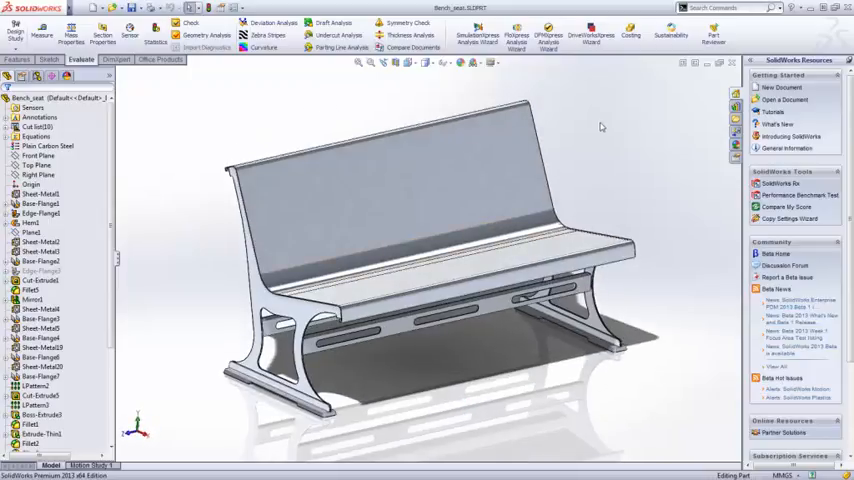
left_click(630, 32)
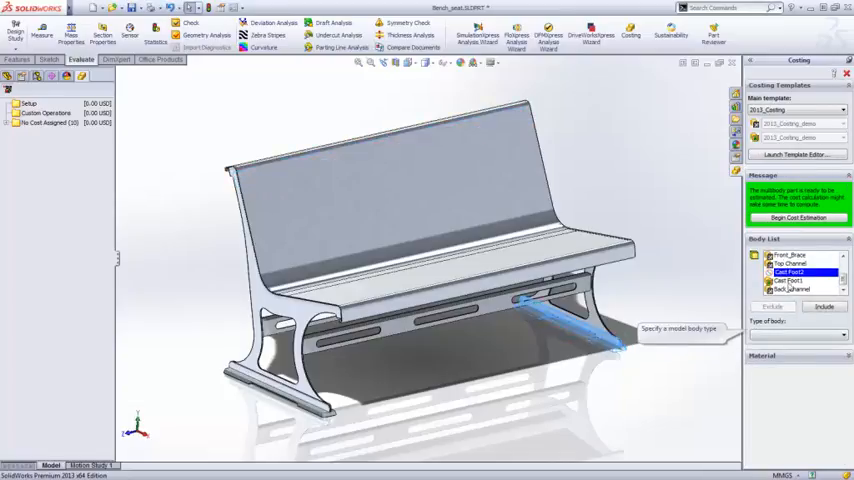
left_click(790, 280)
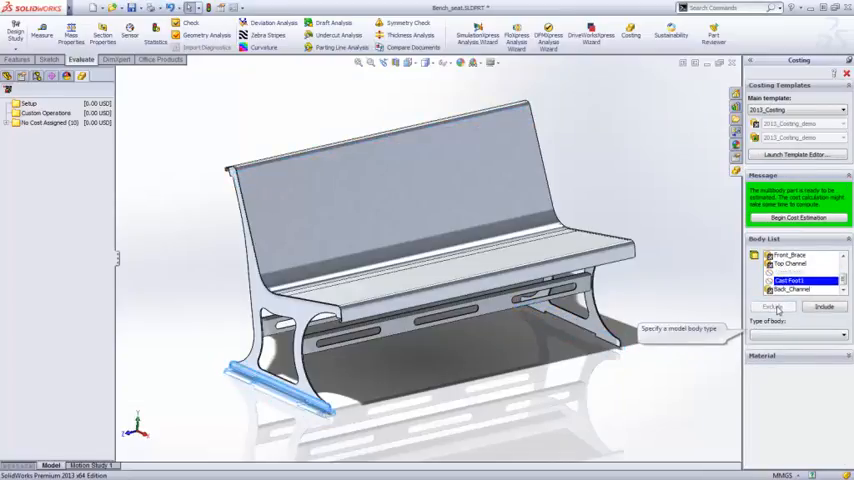
left_click(796, 216)
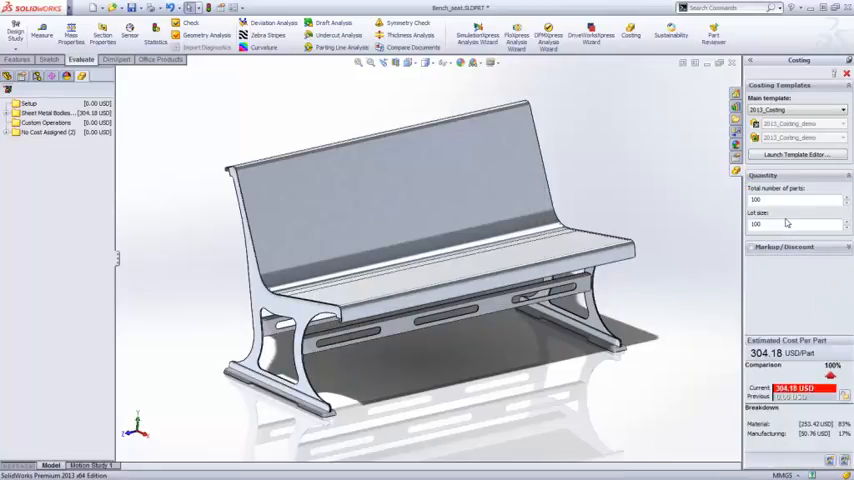
Add a custom operation with value 2.4 on the bench bodies, raising the cost to 310.01 USD.
left_click(8, 112)
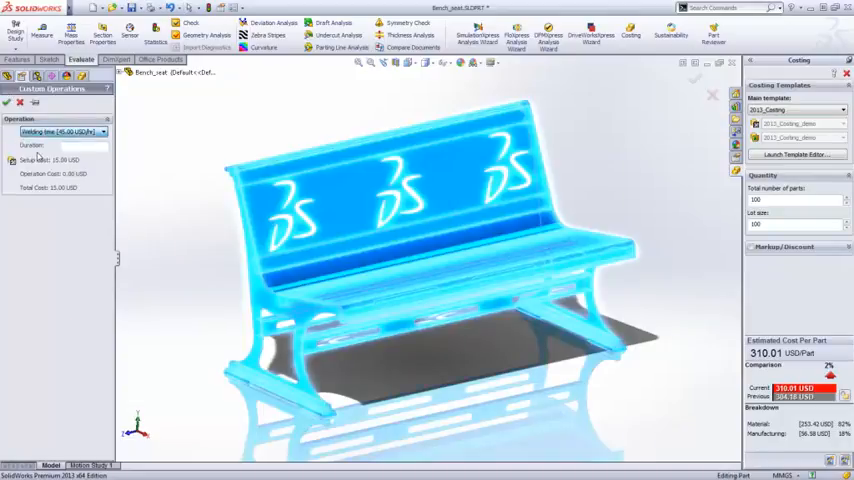
type("2.4")
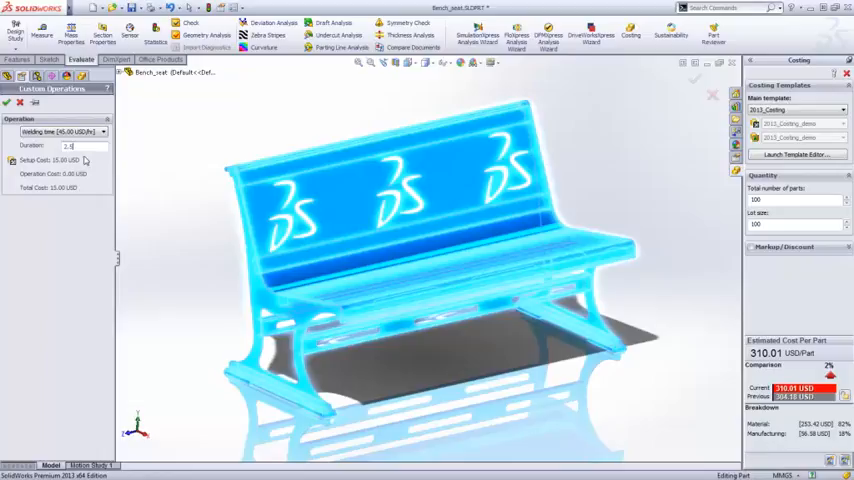